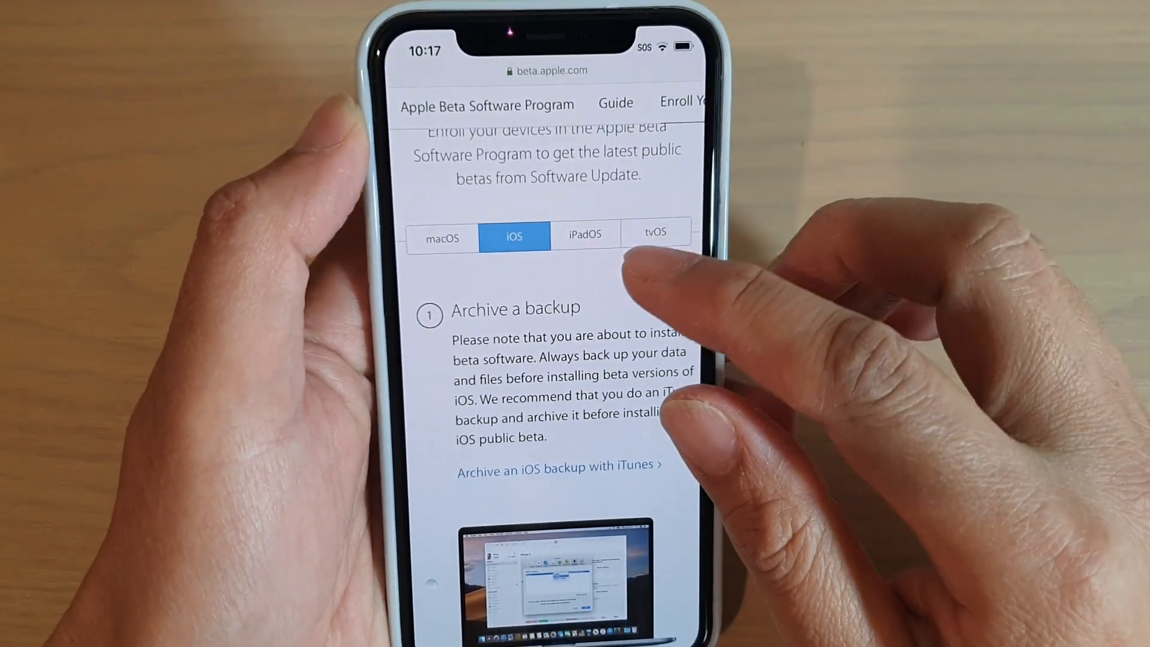
# Step: Scroll through the Apple Beta Software Program landing page on beta.apple.com
pyautogui.scroll(-3)
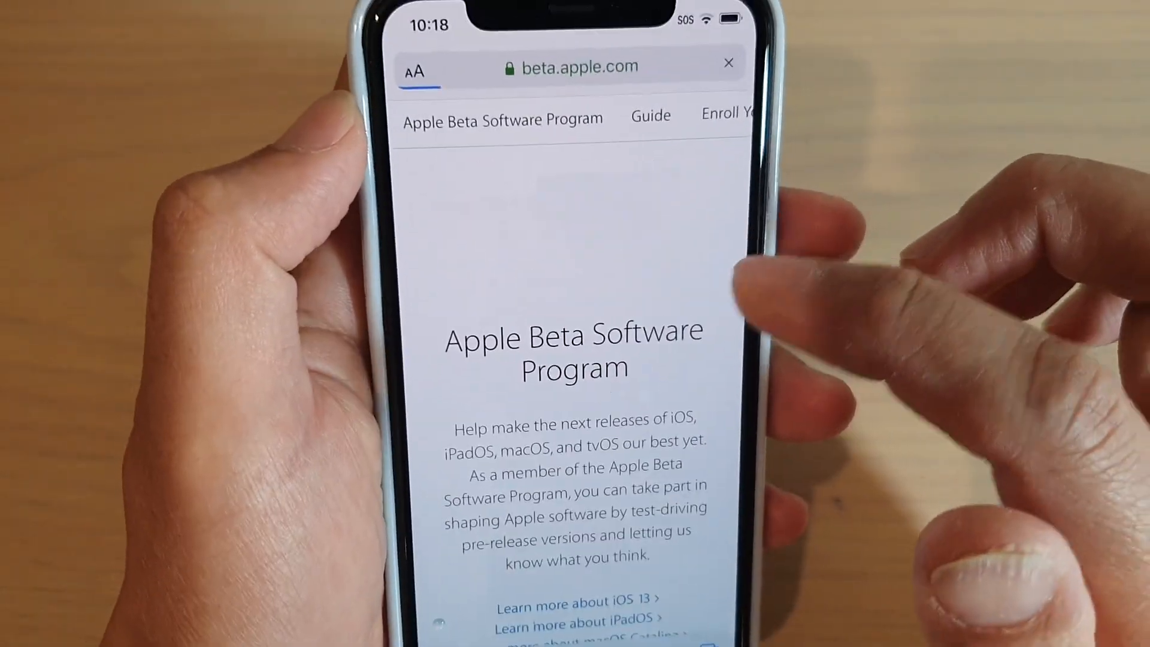
pyautogui.scroll(-3)
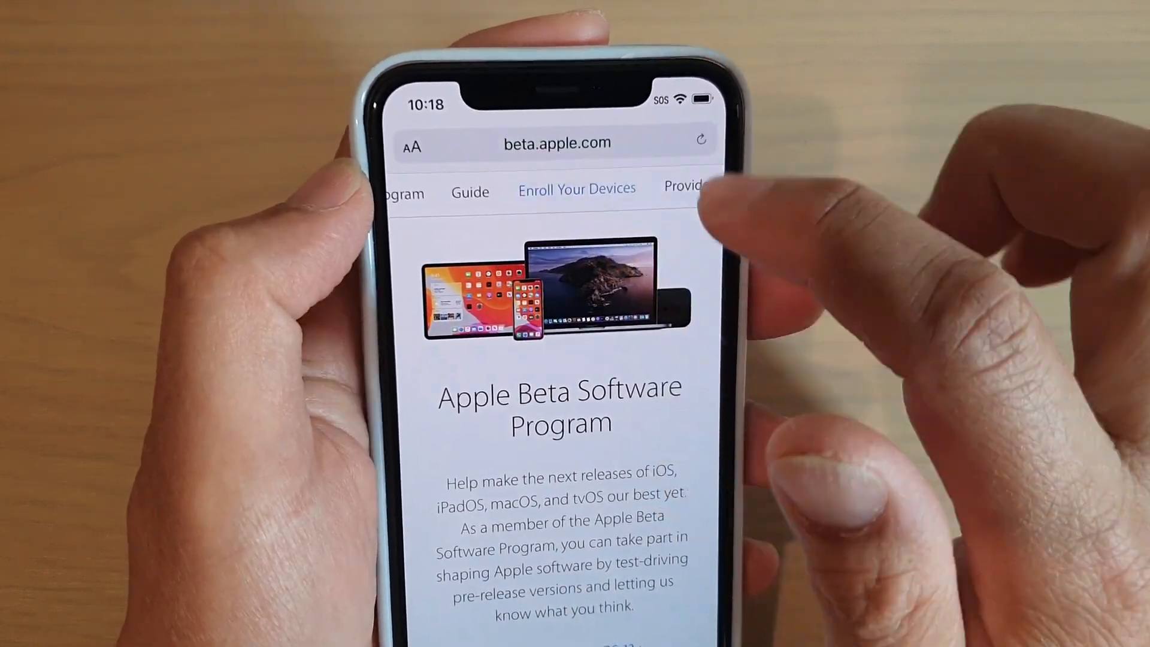
# Step: Download and allow the iOS beta configuration profile from the Enroll Your Devices page
pyautogui.click(577, 189)
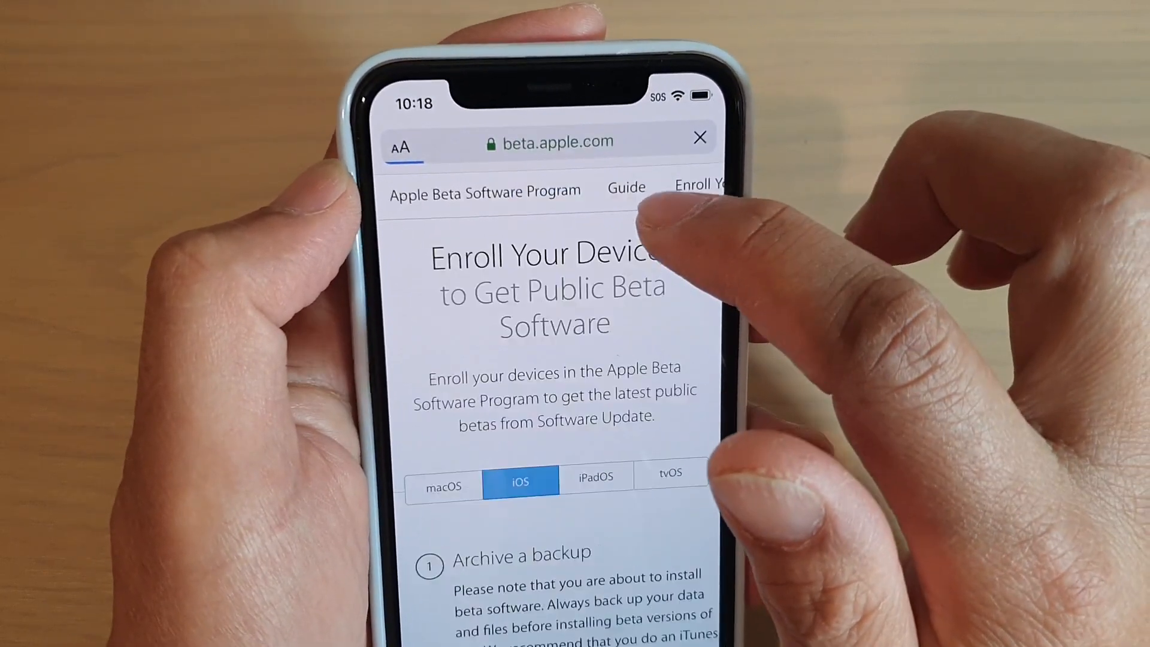
pyautogui.scroll(-3)
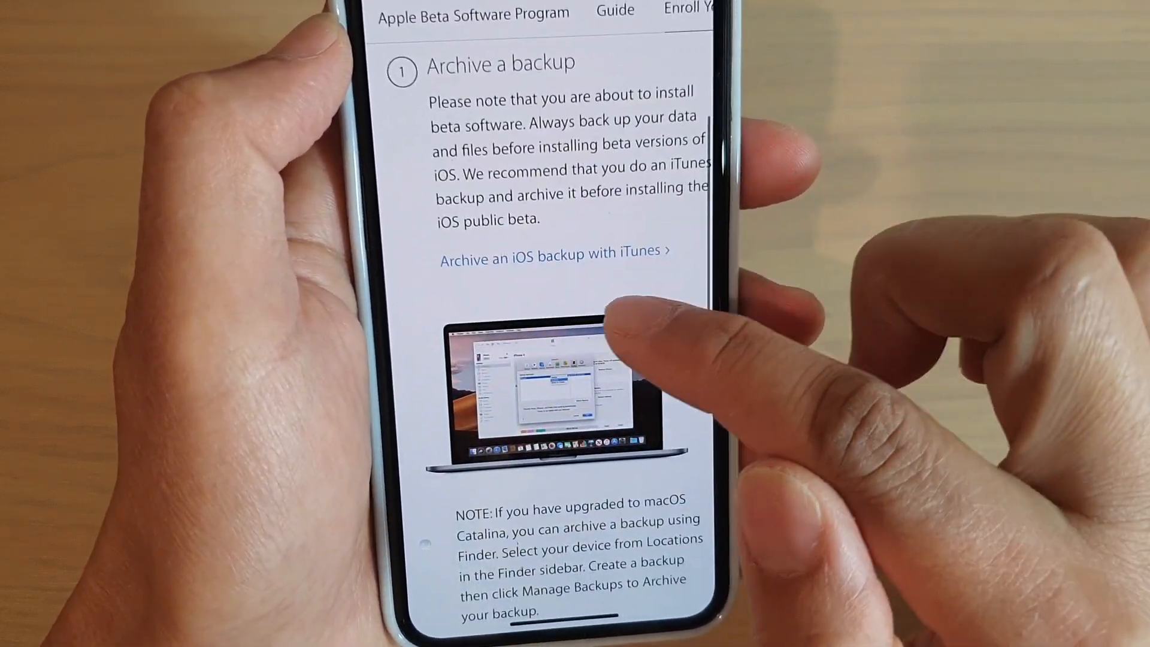
pyautogui.scroll(-3)
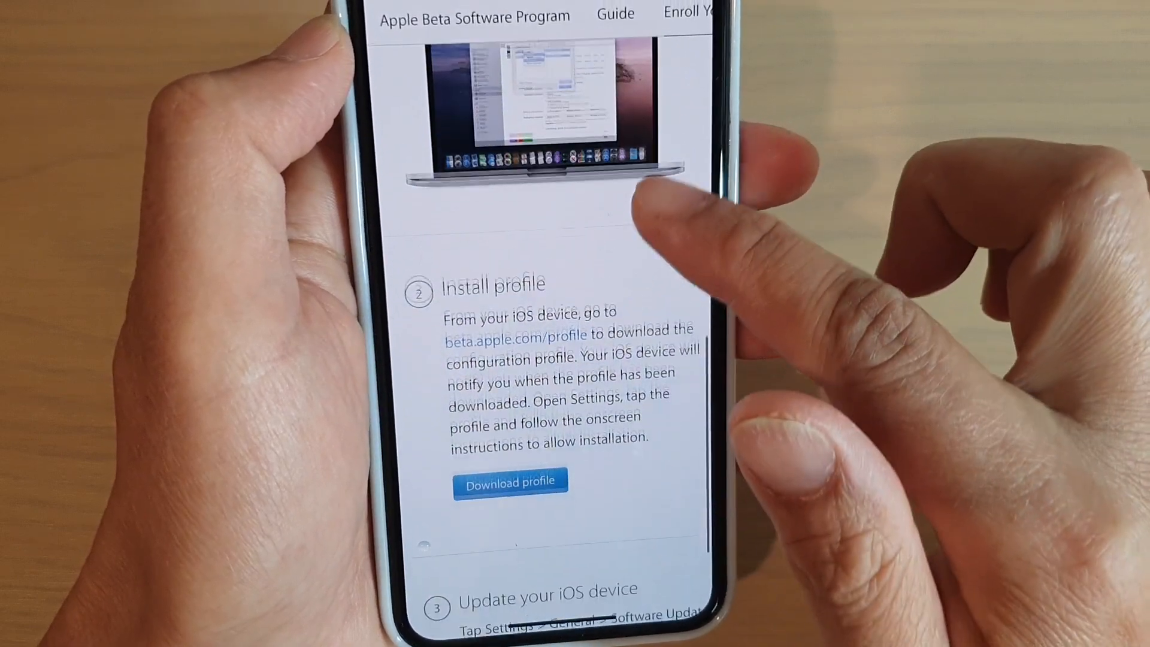
pyautogui.scroll(-3)
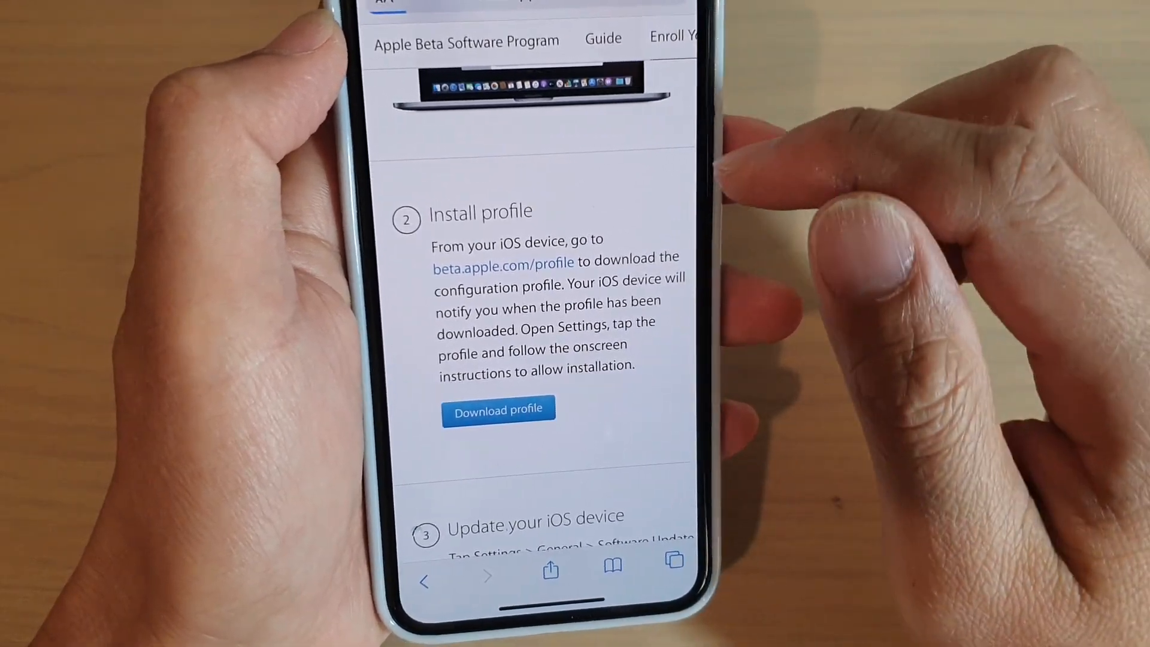
pyautogui.click(498, 408)
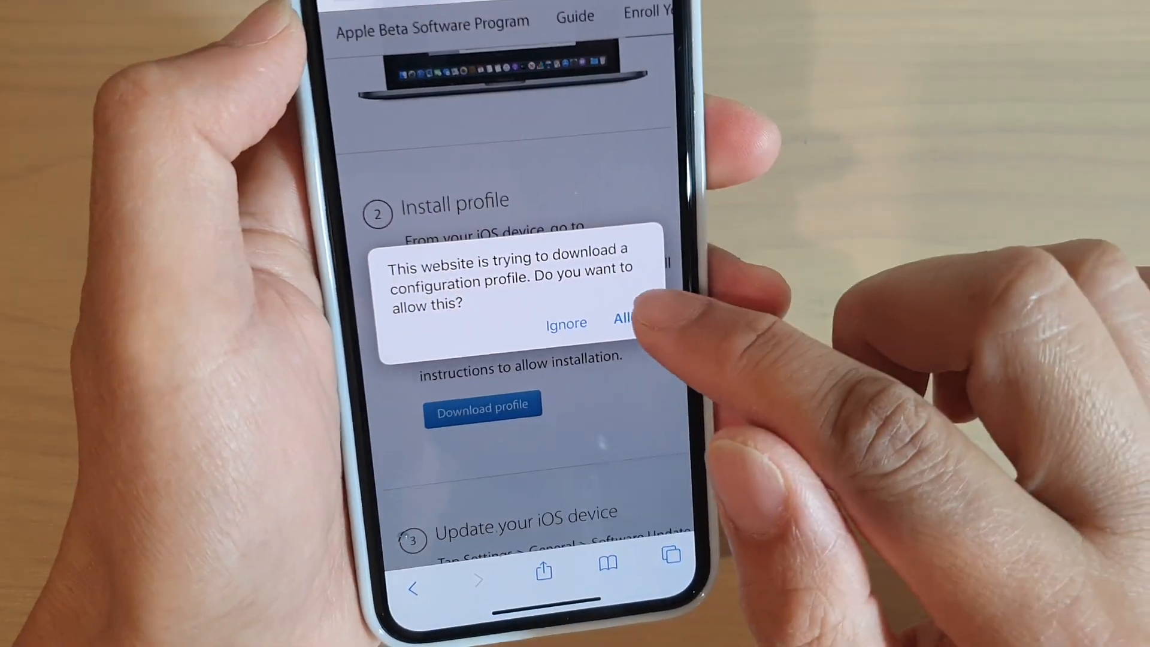
pyautogui.click(624, 324)
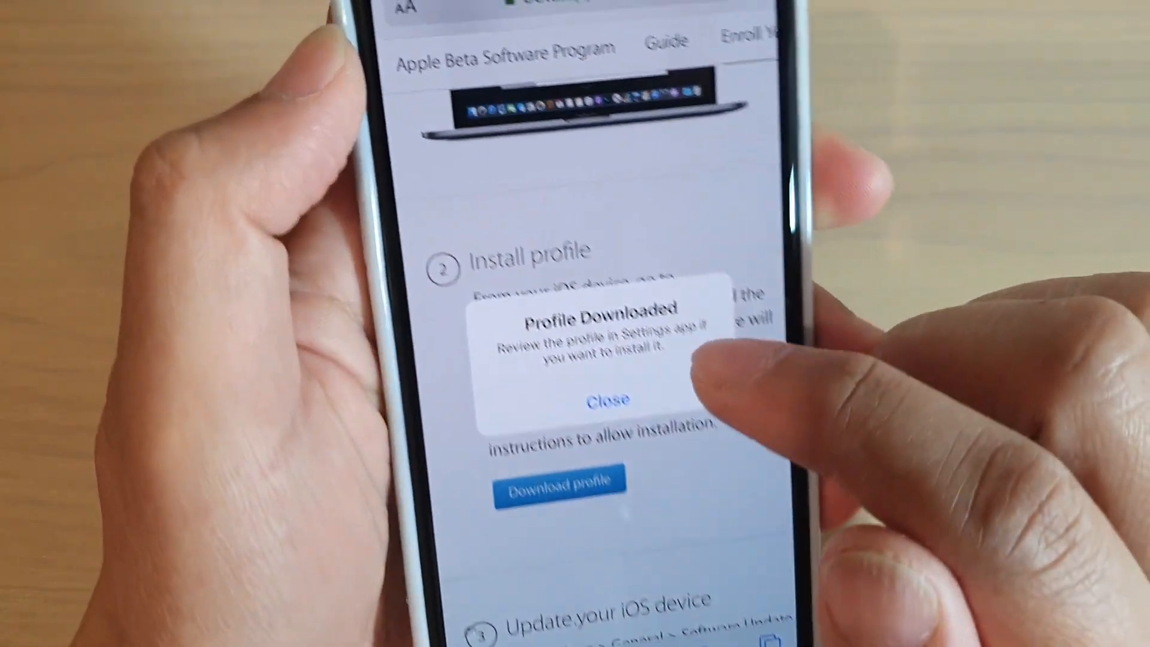
pyautogui.click(608, 399)
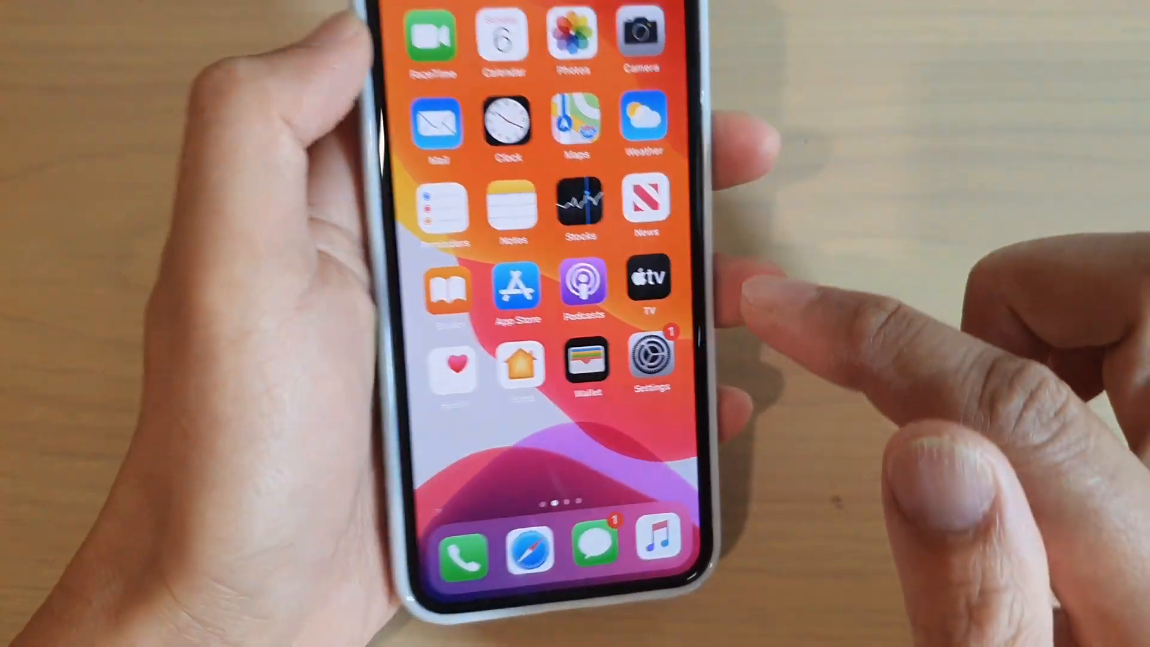
# Step: Install the downloaded iOS 13 & iPadOS 13 Beta Software Profile, accepting the consent
pyautogui.click(648, 357)
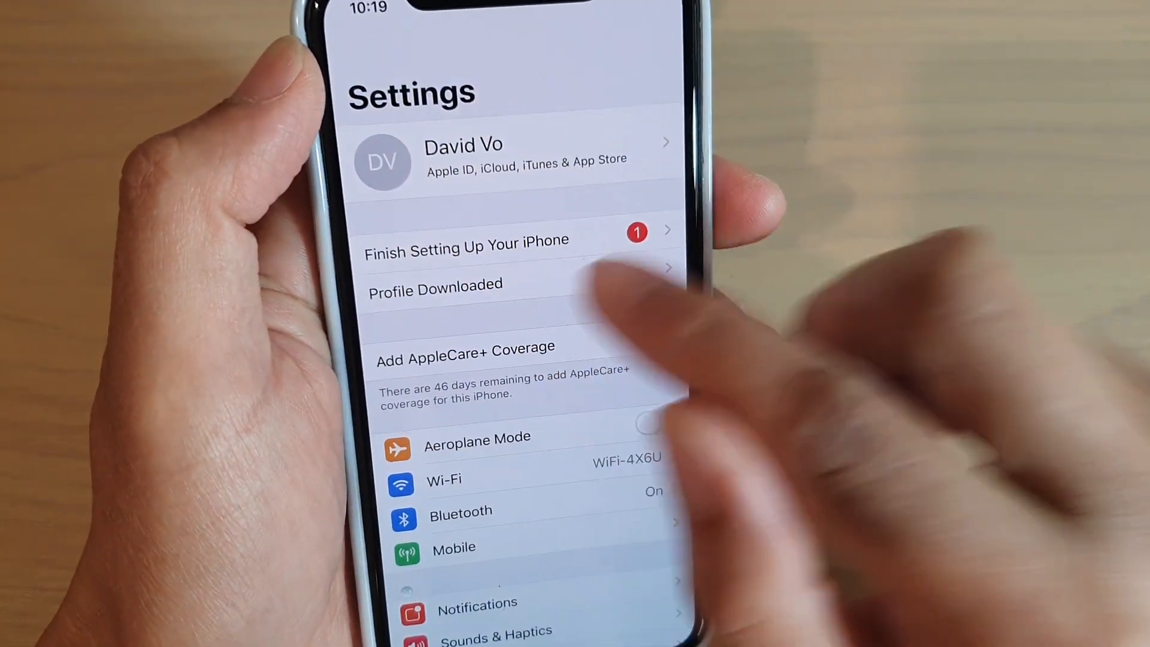
pyautogui.click(435, 284)
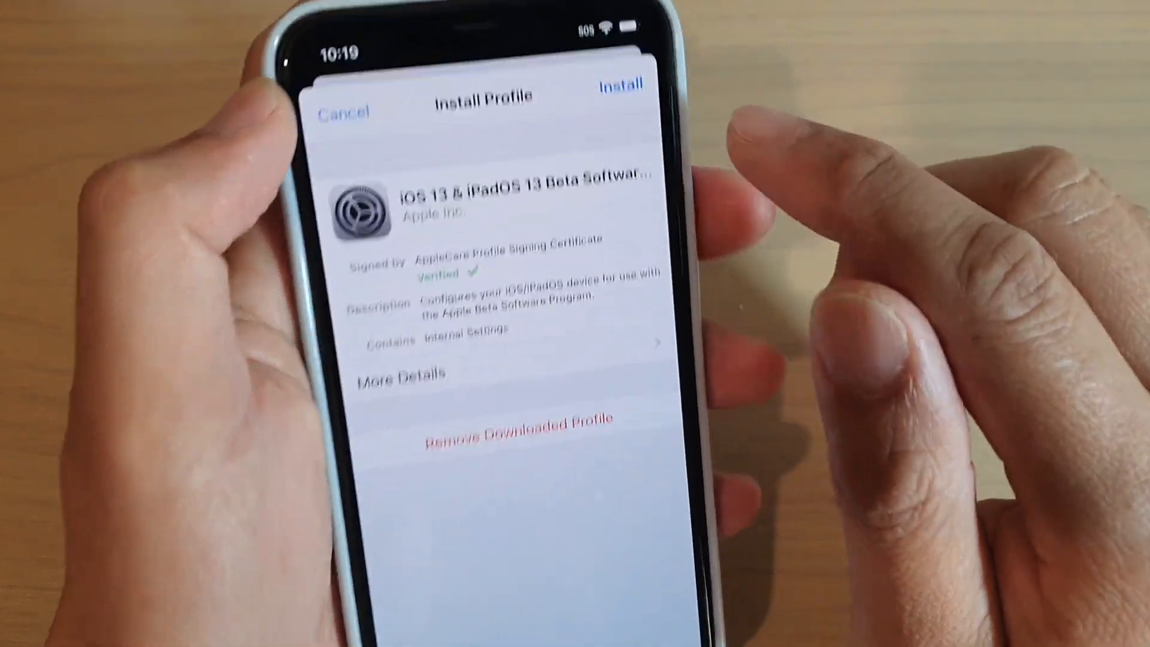
pyautogui.click(620, 85)
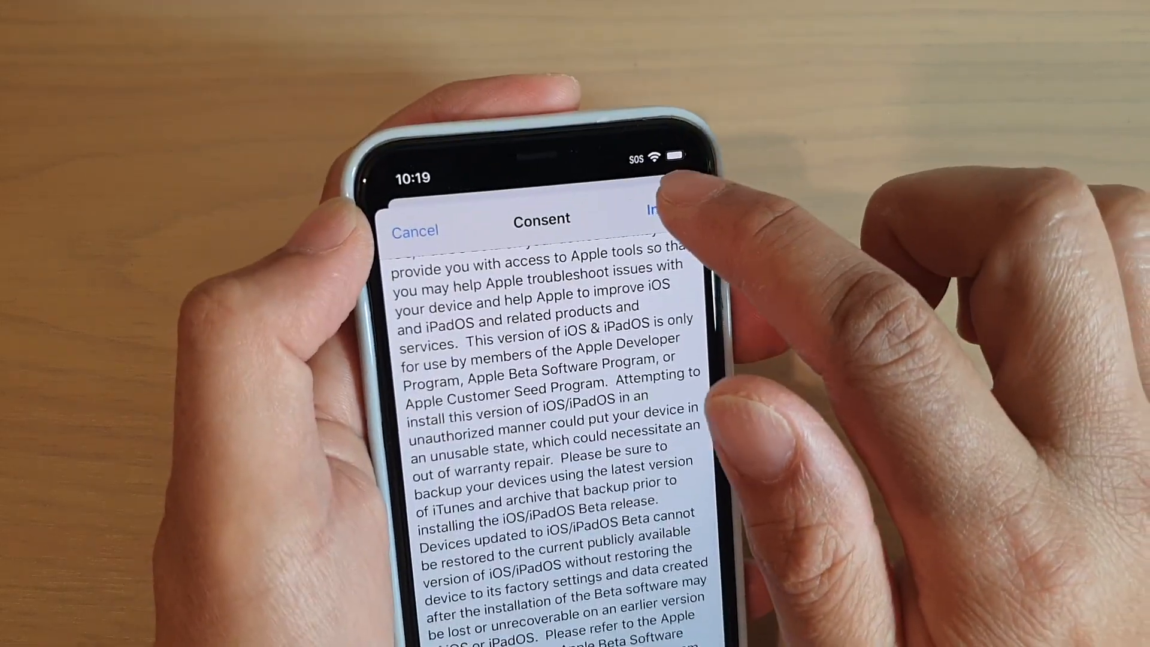
pyautogui.scroll(-3)
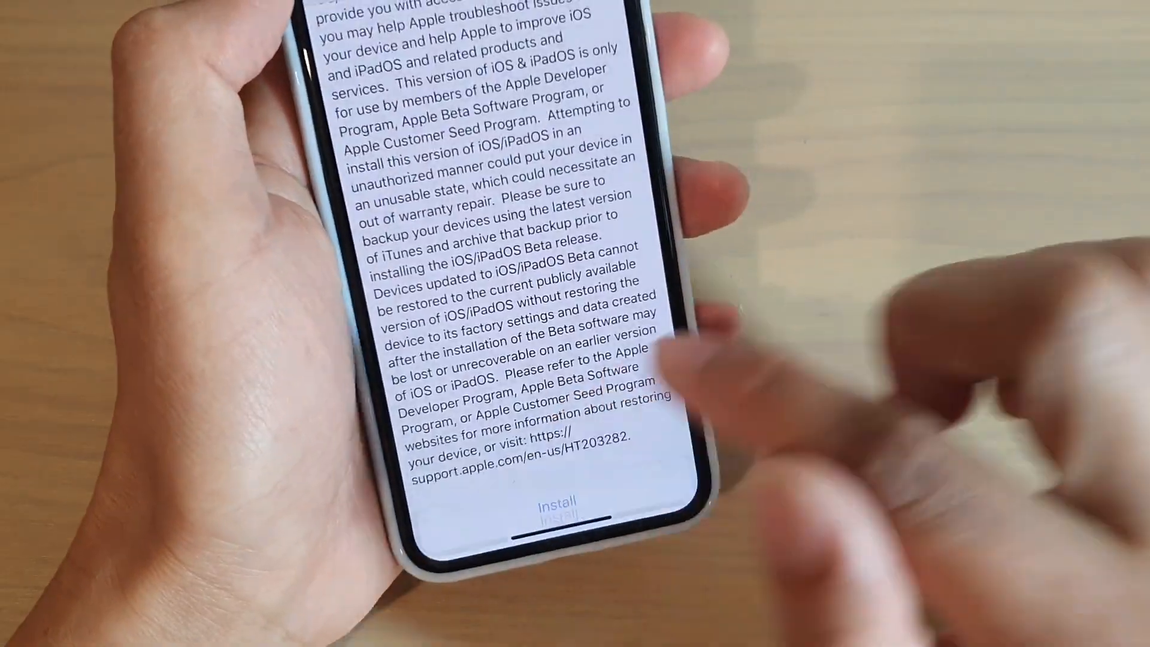
pyautogui.click(559, 503)
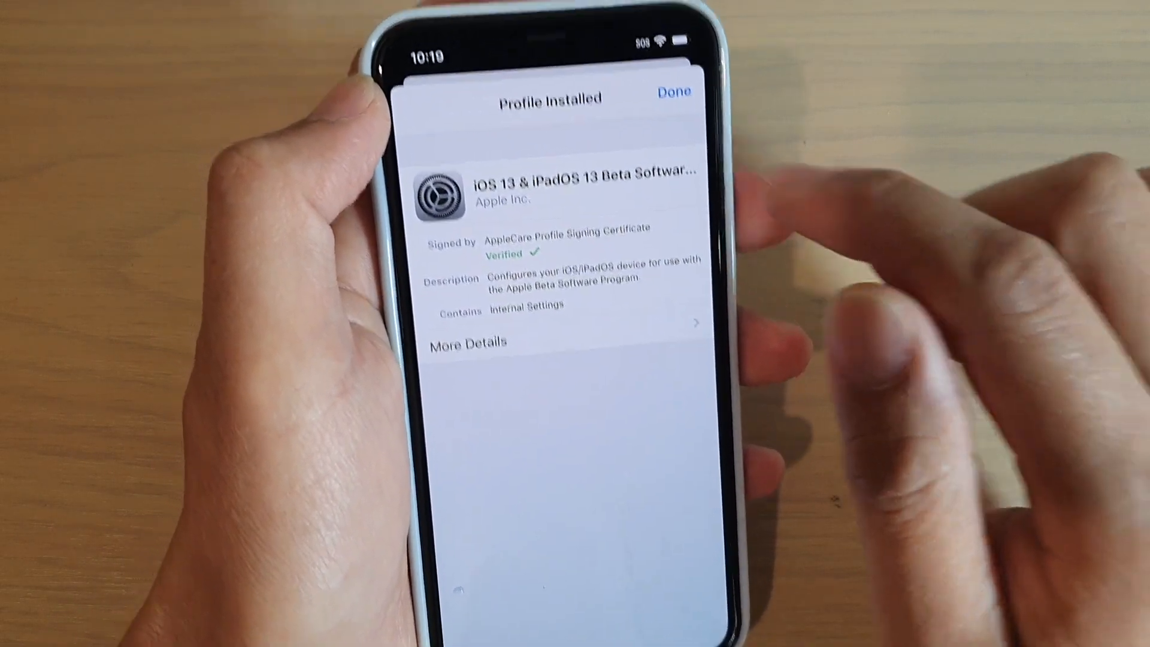
pyautogui.click(673, 91)
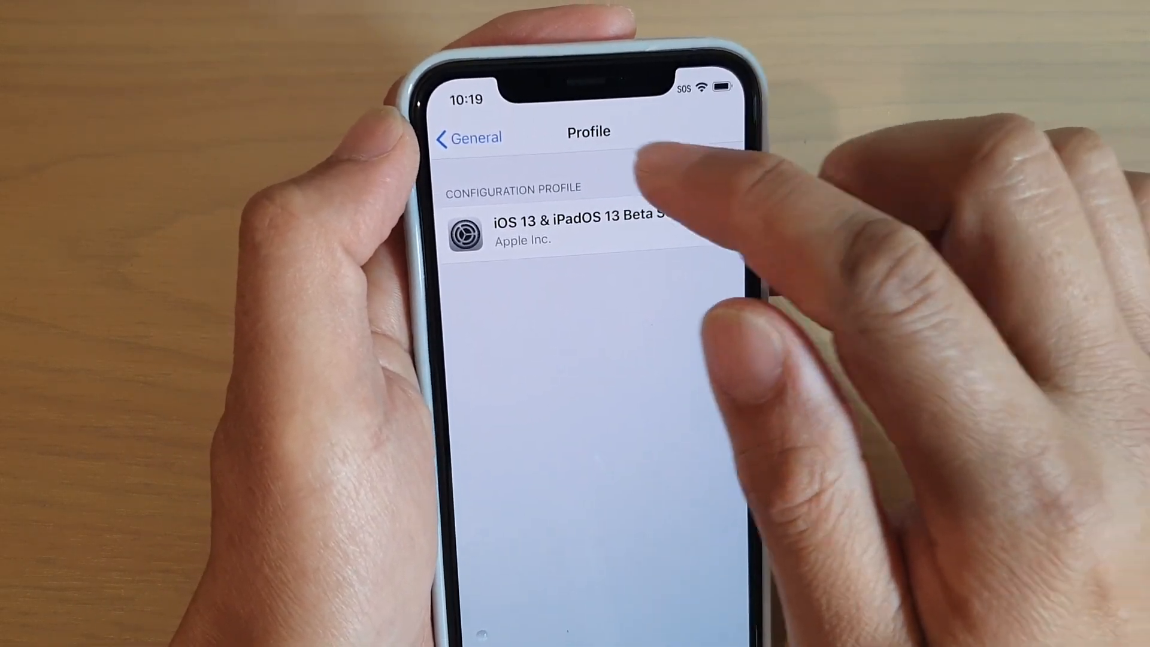
# Step: View the iOS 13 & iPadOS 13 Beta Software profile details, then return to Settings
pyautogui.click(572, 228)
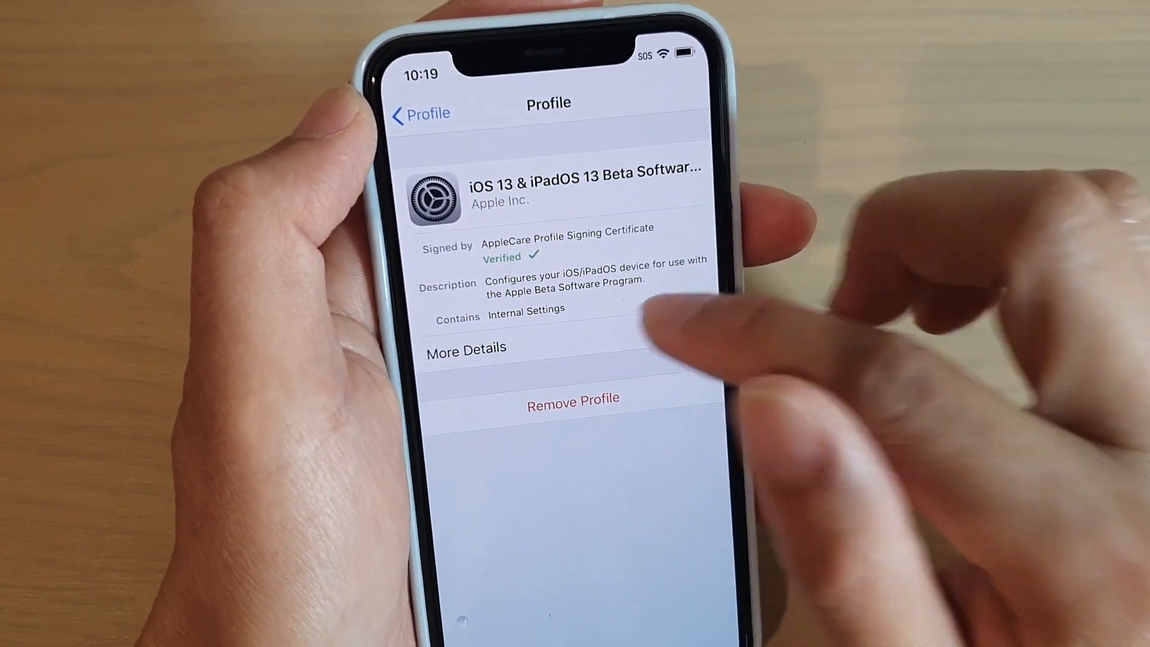
pyautogui.click(466, 346)
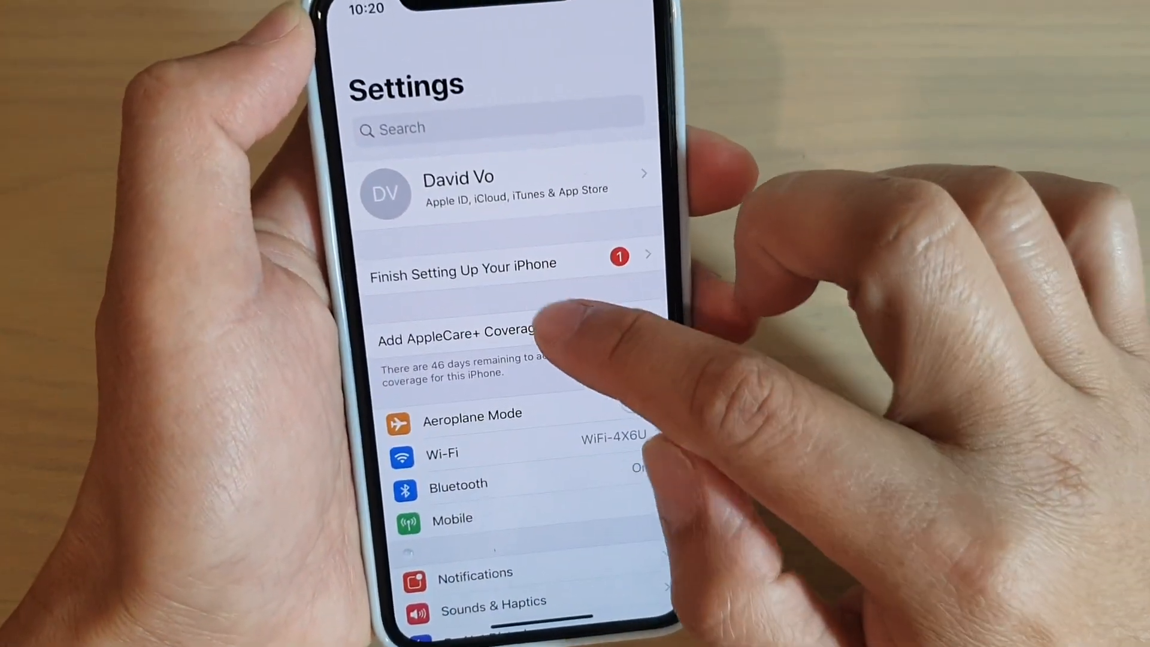
# Step: Download and Install the iOS 13.2 Public beta from Software Update, confirming the prompt
pyautogui.scroll(-3)
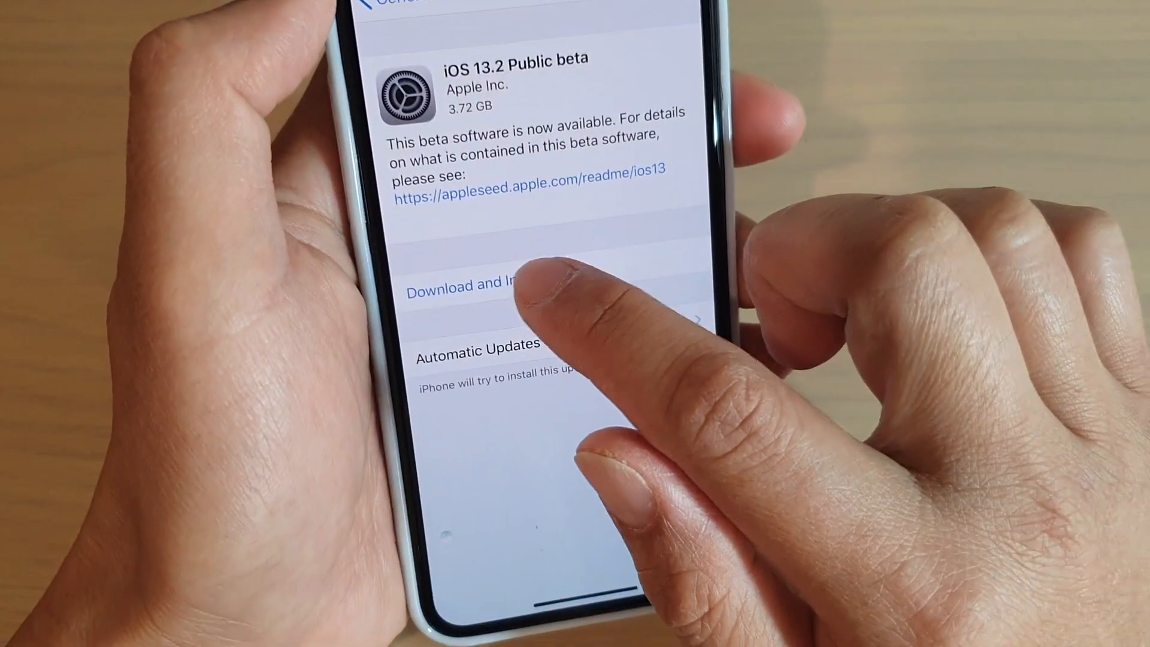
pyautogui.click(477, 284)
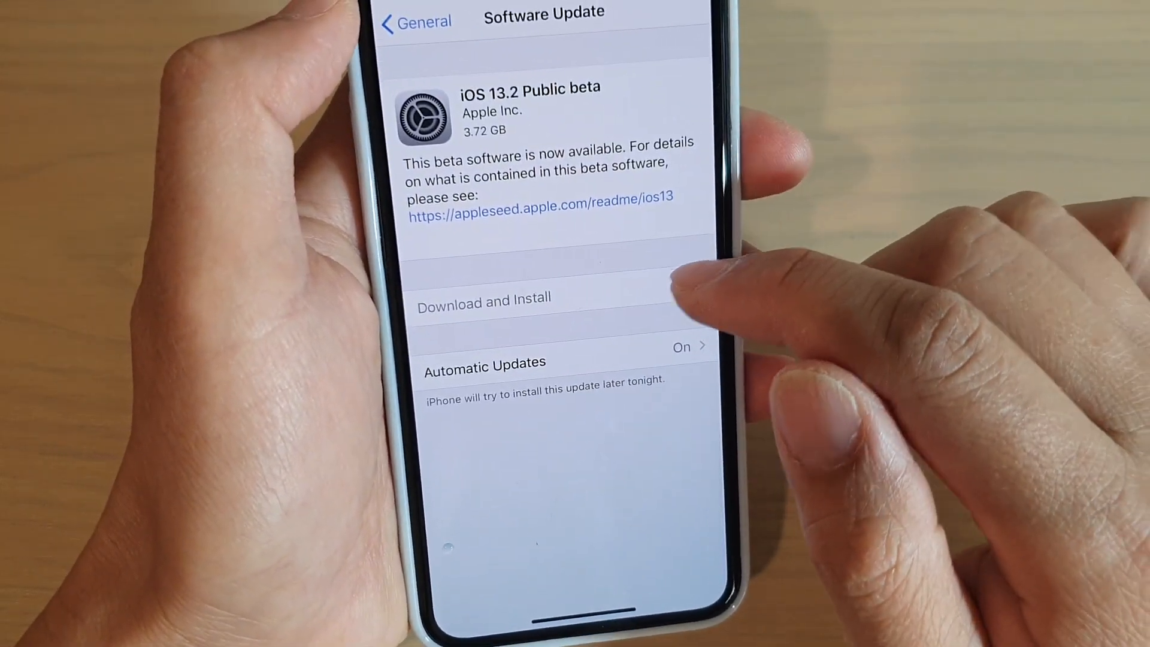
pyautogui.click(483, 298)
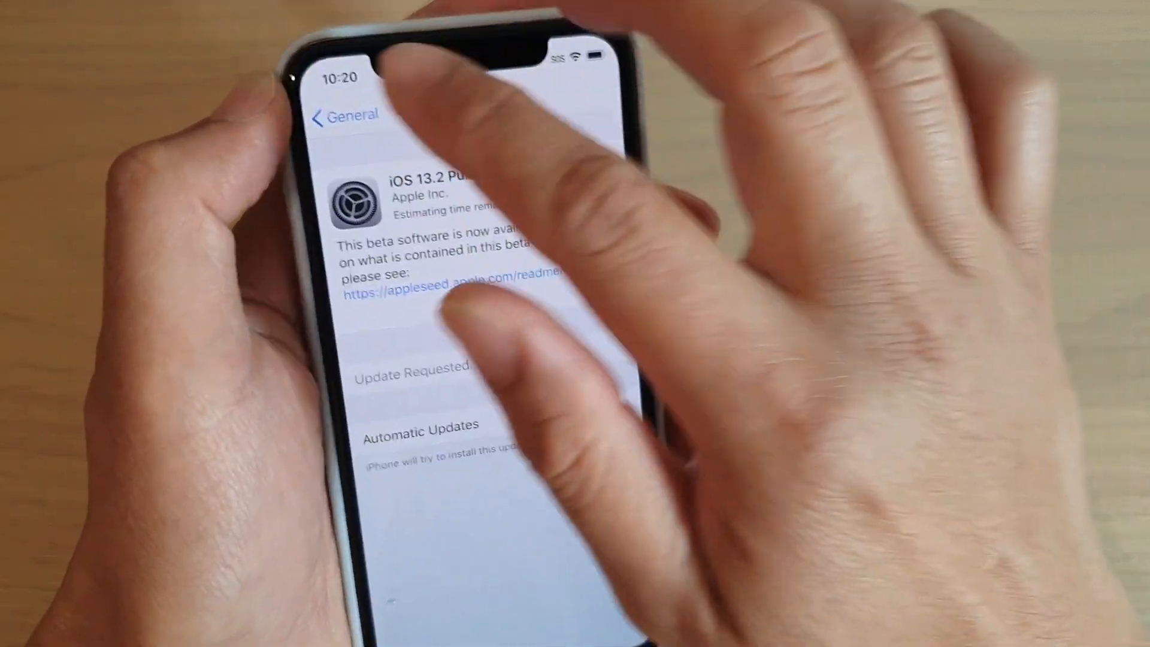
# Step: Leave Software Update and go to General settings
pyautogui.click(345, 116)
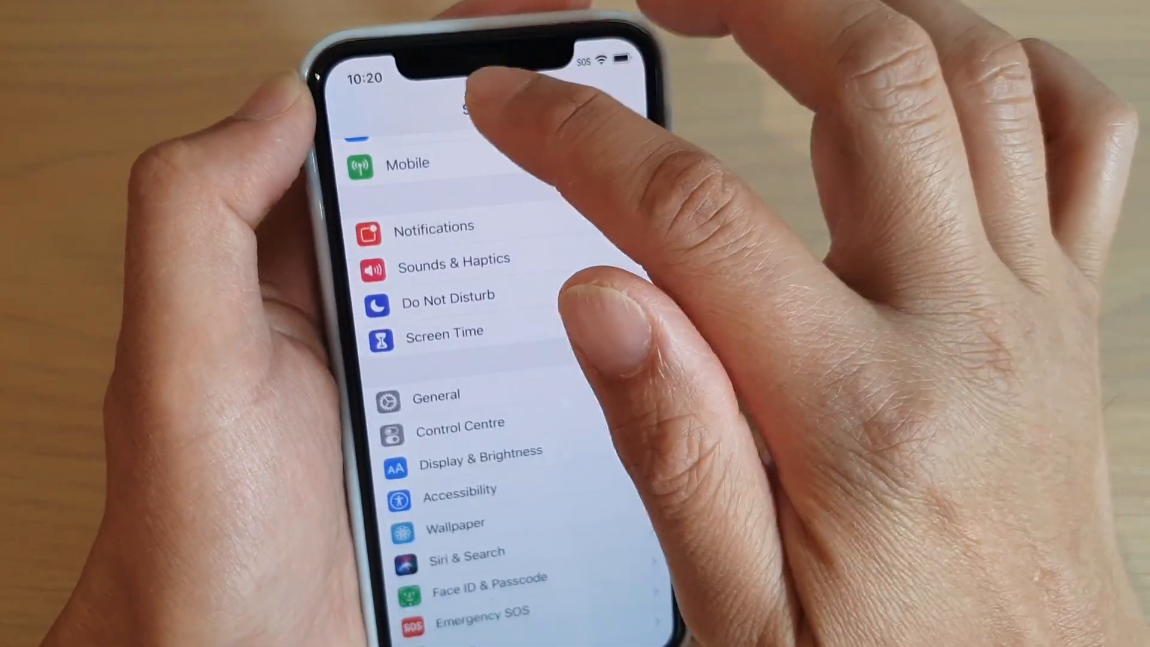
pyautogui.scroll(-3)
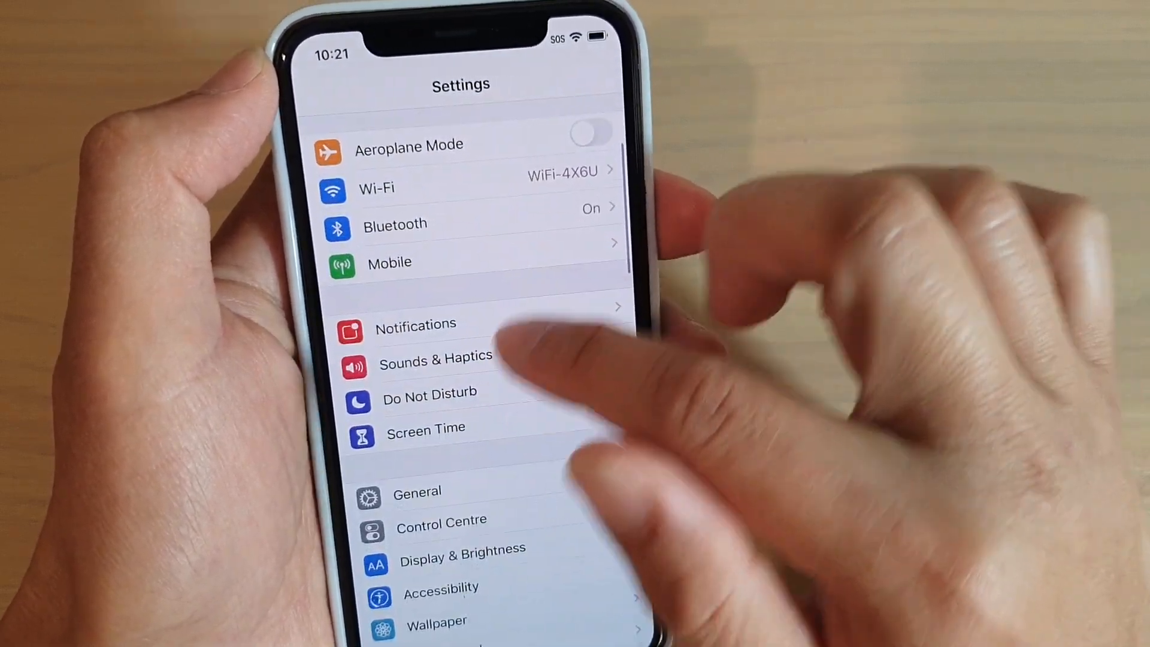
pyautogui.scroll(-3)
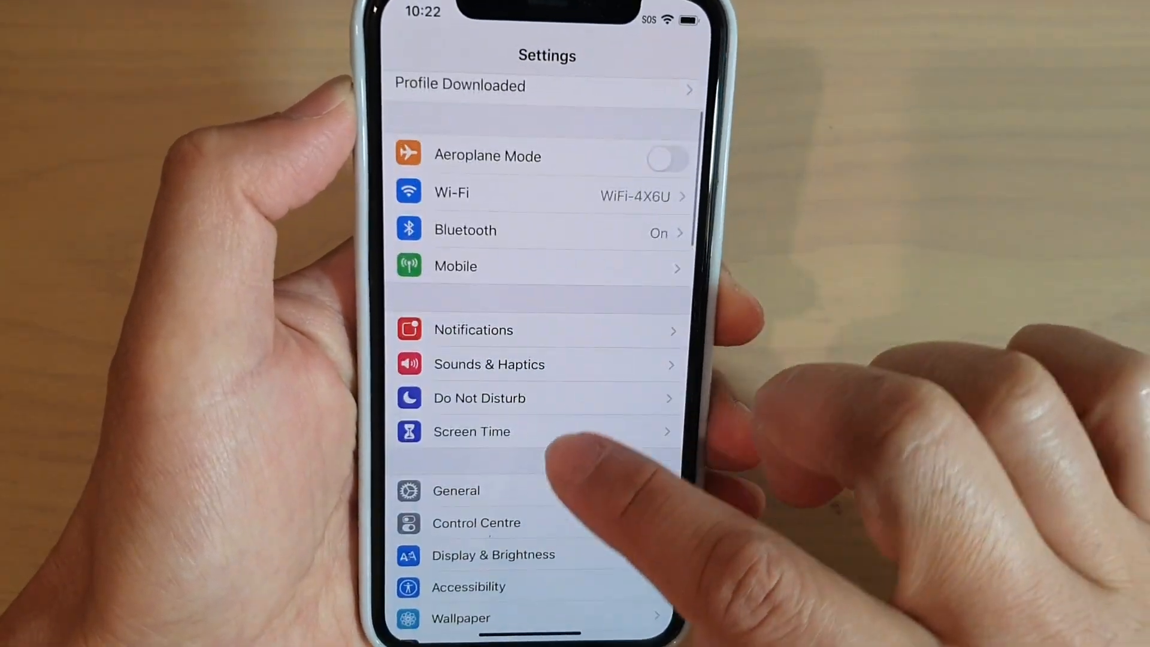
pyautogui.click(456, 490)
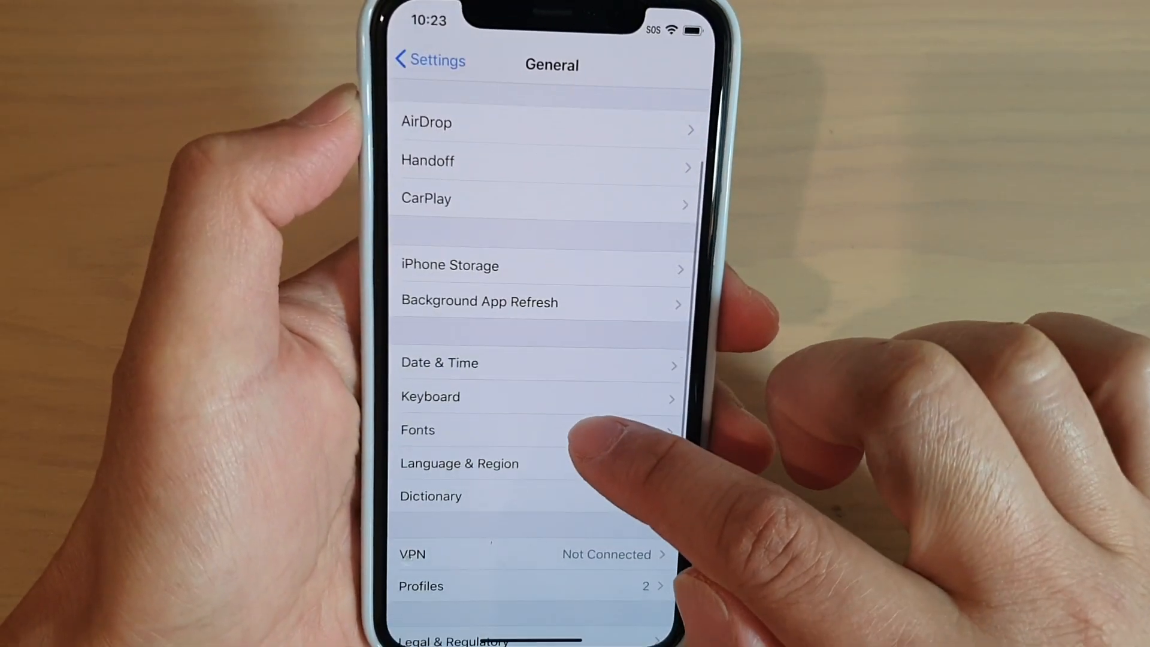
# Step: Open the iOS 13 beta configuration profile under General > Profiles, then go back
pyautogui.scroll(-3)
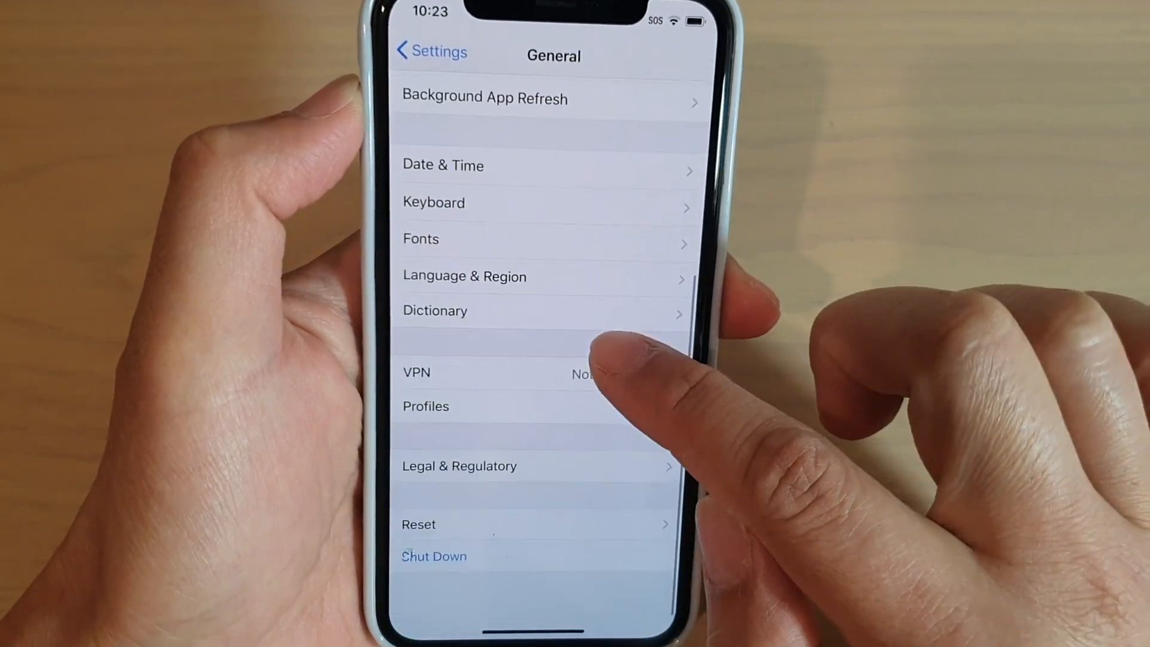
pyautogui.click(425, 406)
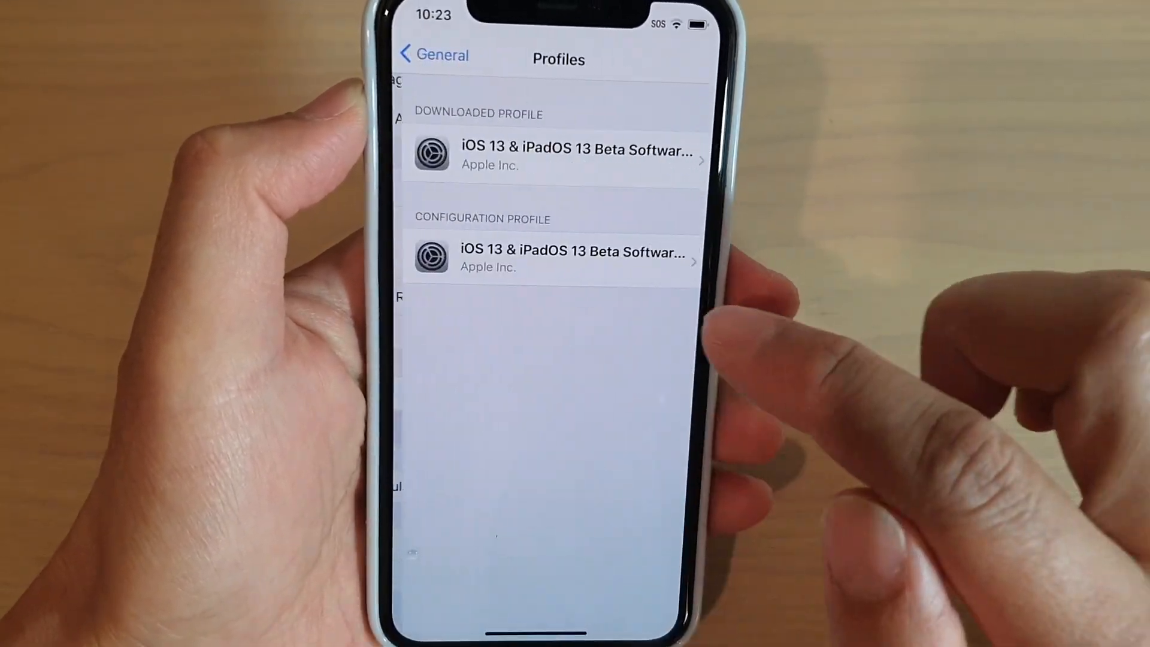
pyautogui.click(557, 154)
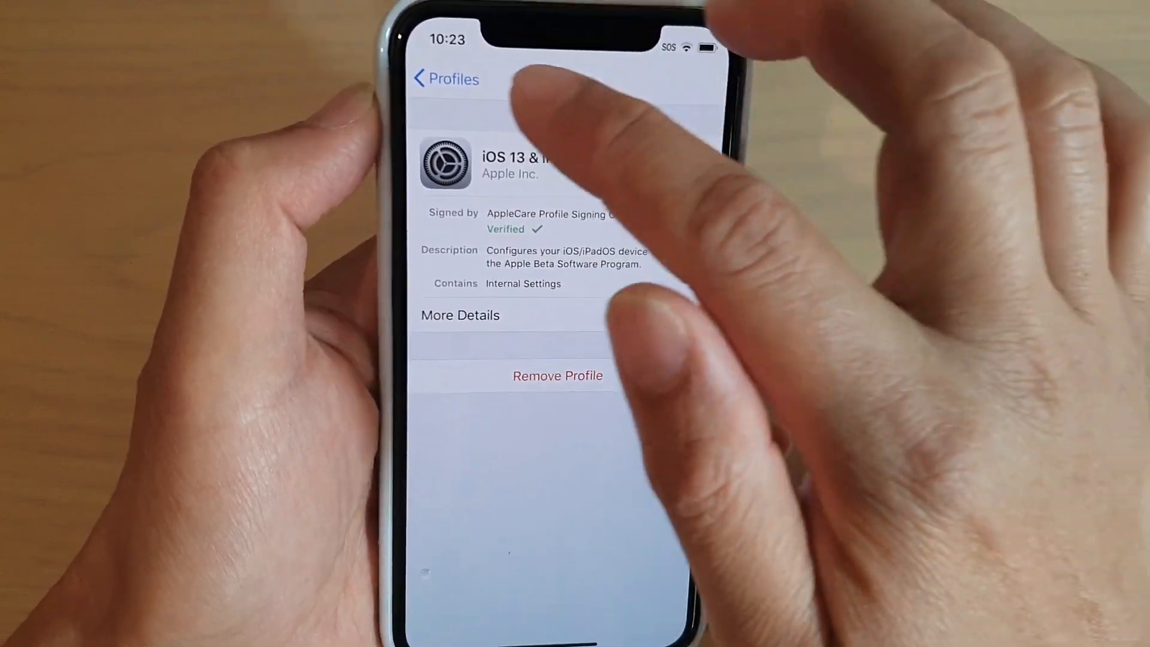
pyautogui.click(446, 79)
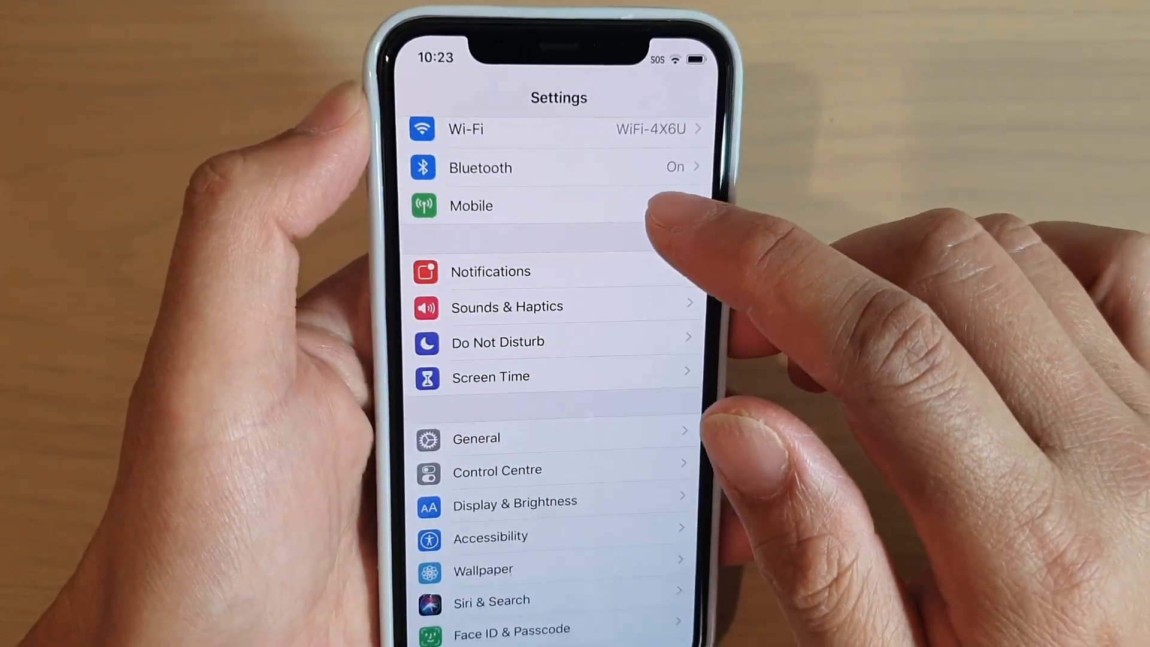
pyautogui.scroll(-3)
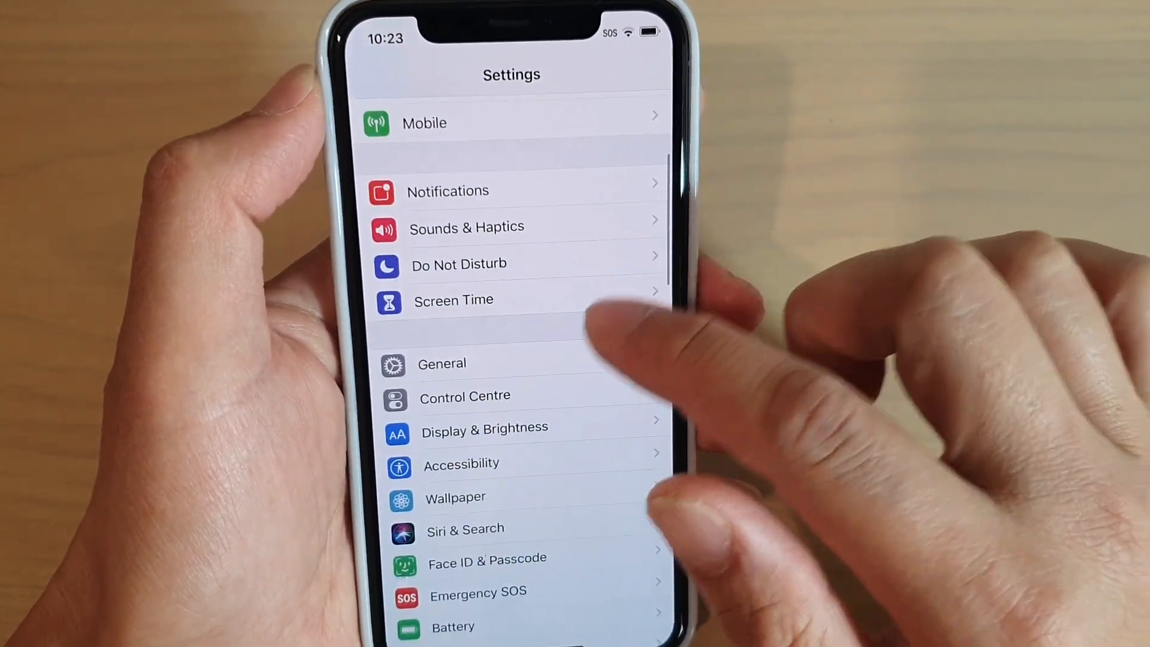